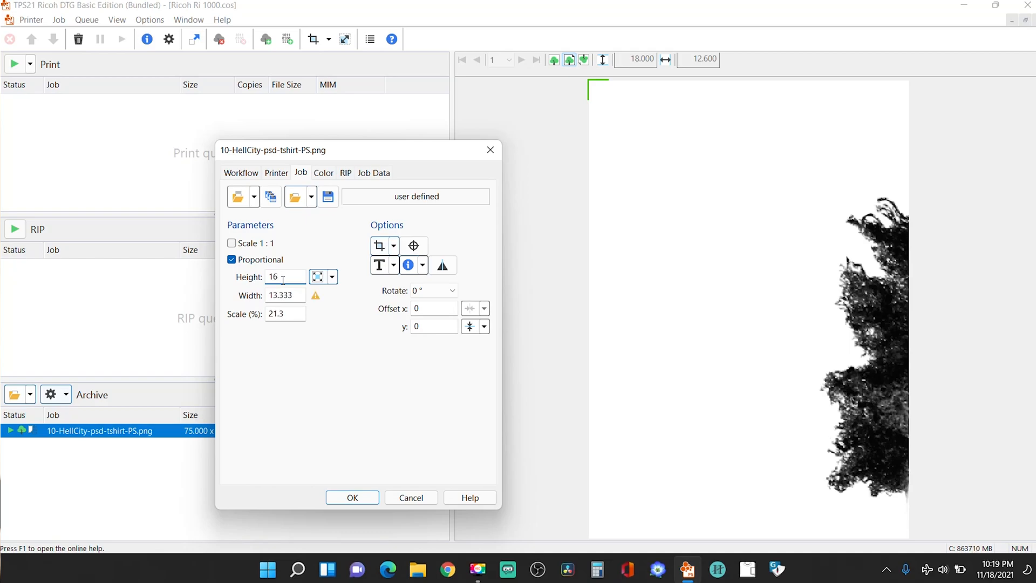
- Enter height values in the Job tab's proportional Height field until it reaches 15.1
type("15")
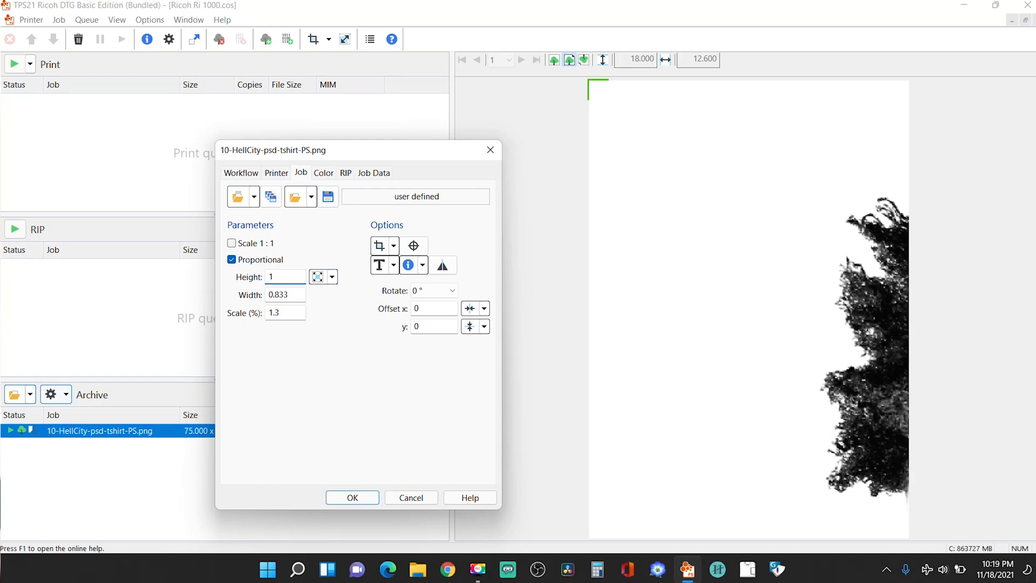
type("16")
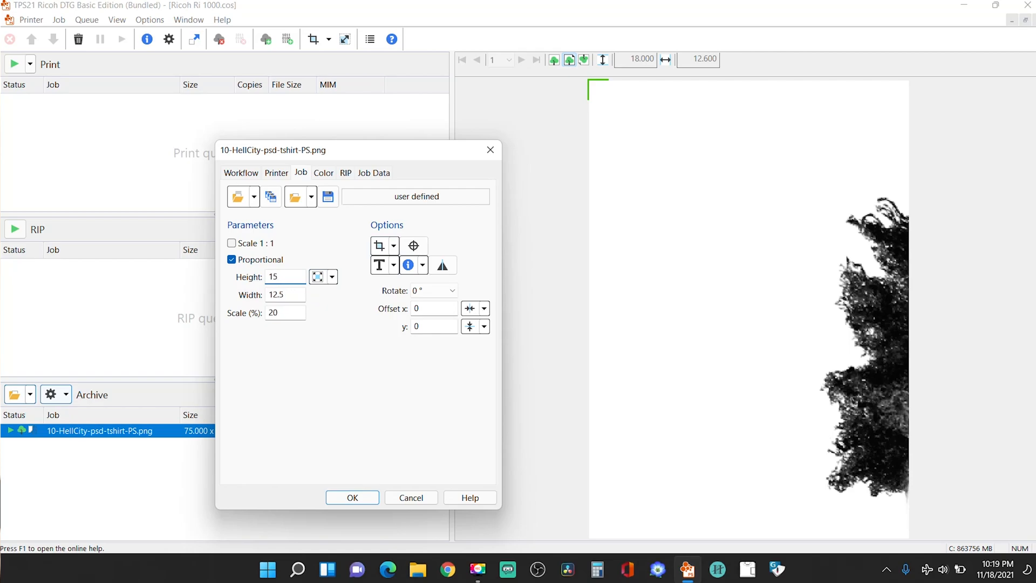
type("15.8")
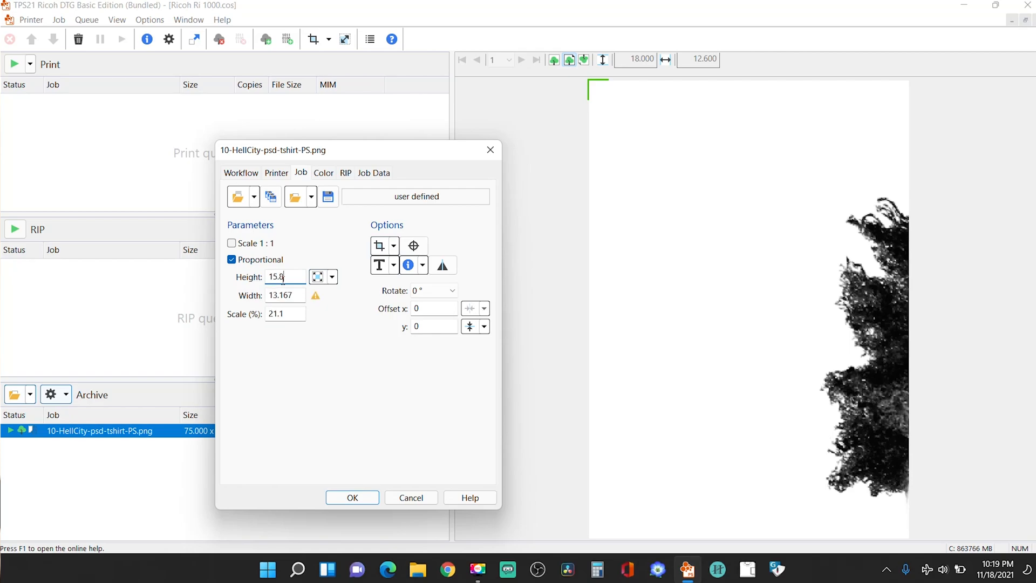
type("15.5")
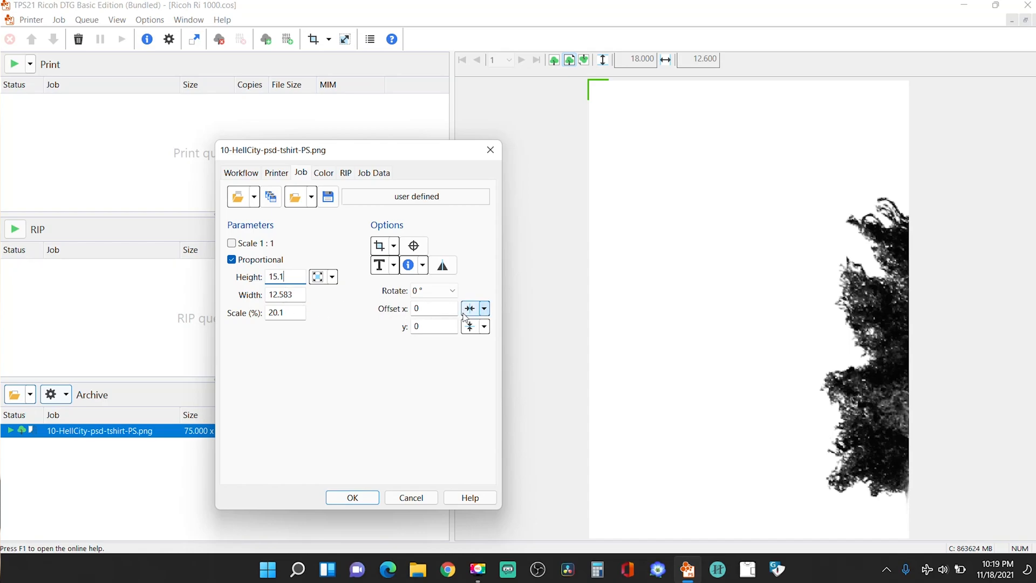
mouse_move(470, 309)
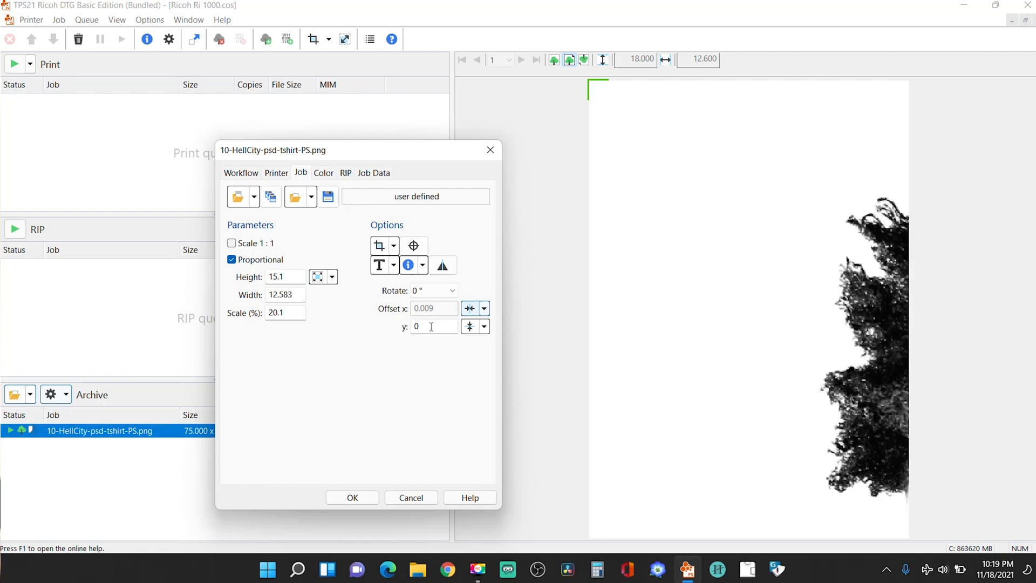
- Center the HellCity design horizontally, leaving Offset x at 0.009 and y at 0
left_click(429, 325)
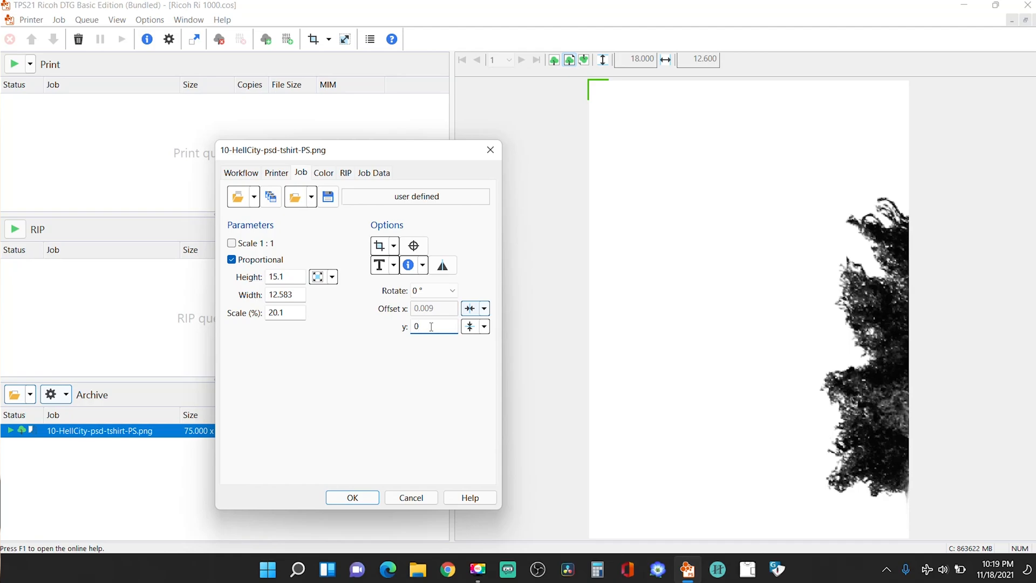
type("1")
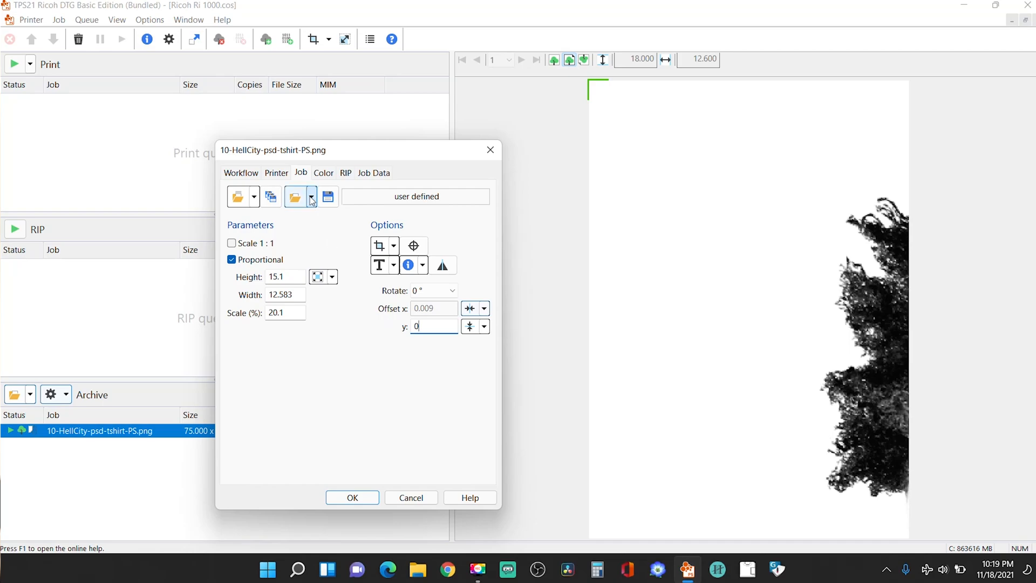
- On the Color tab, choose Black-Garment media and keep SuperFine 1200x1200dpi 16Pass metamode
left_click(323, 173)
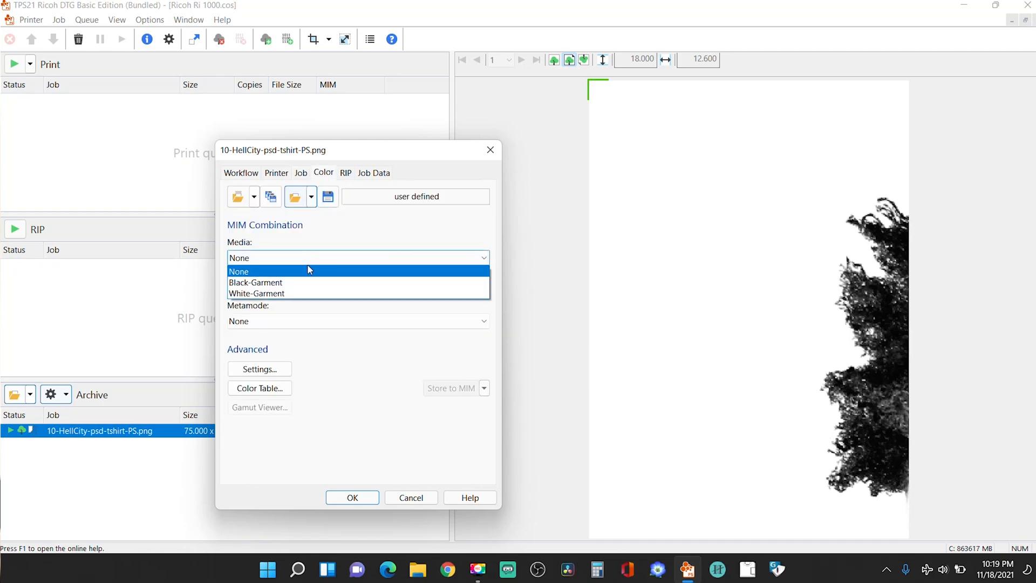
mouse_move(306, 282)
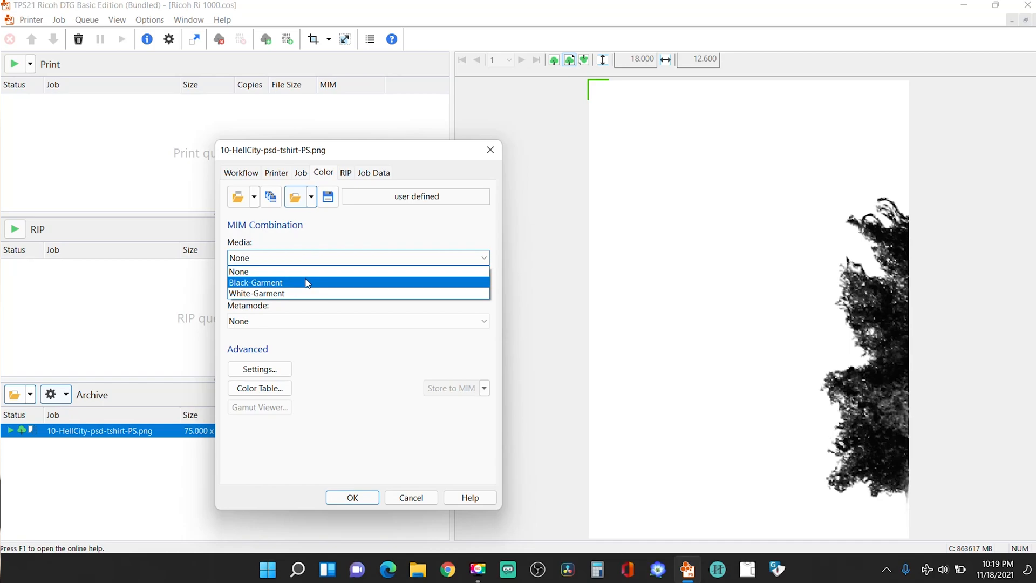
mouse_move(305, 286)
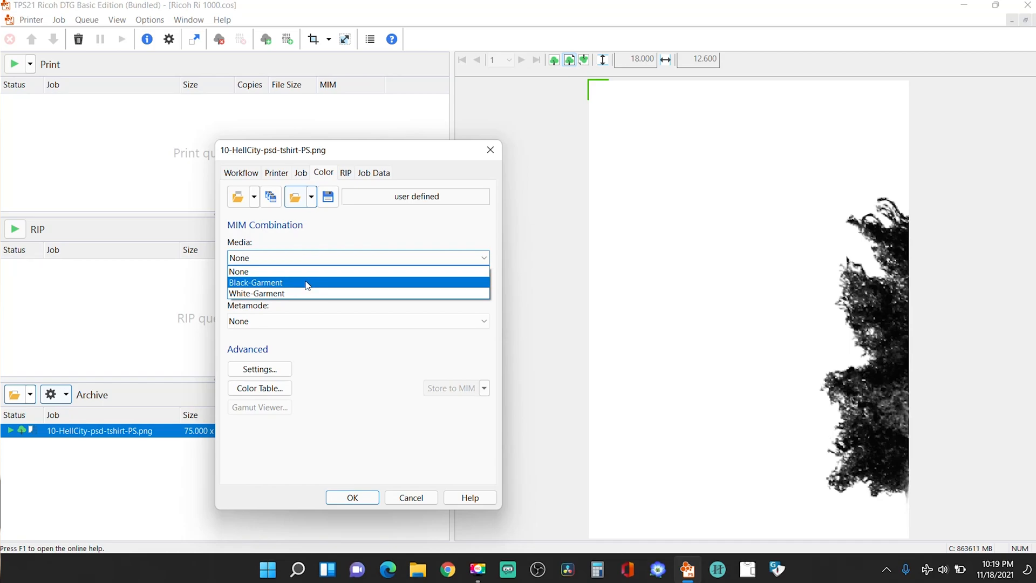
left_click(255, 283)
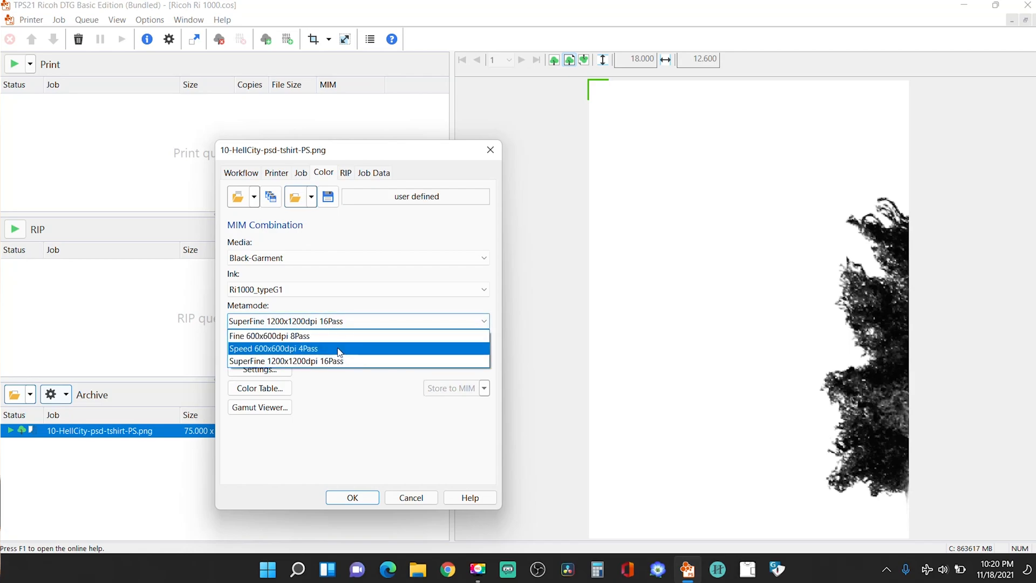
left_click(285, 361)
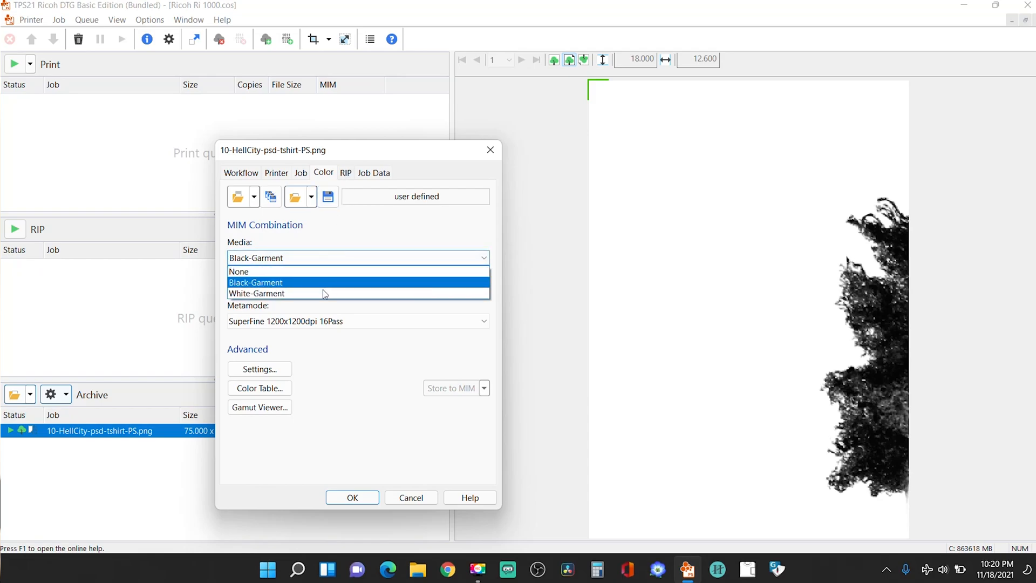
left_click(255, 282)
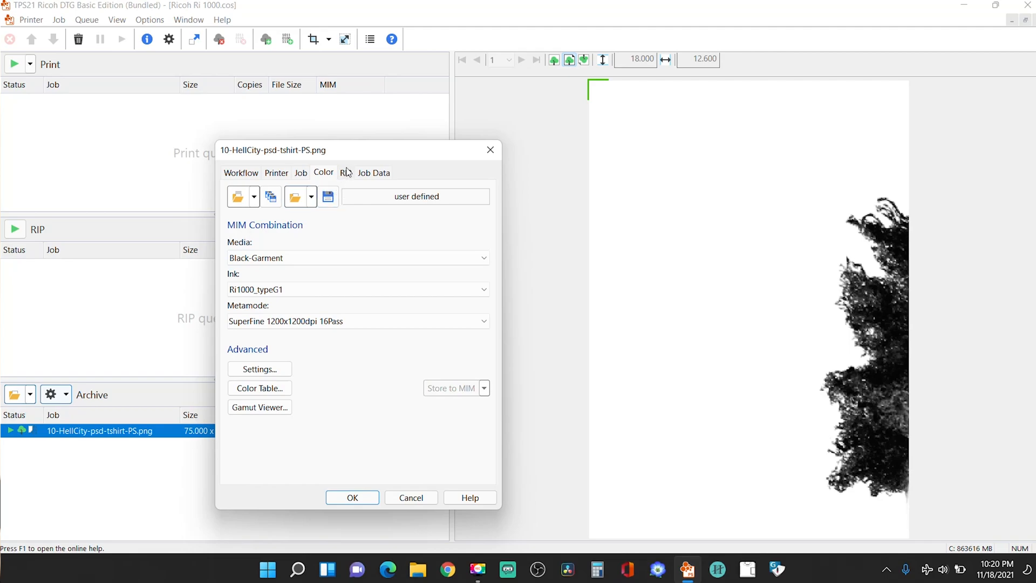
left_click(345, 173)
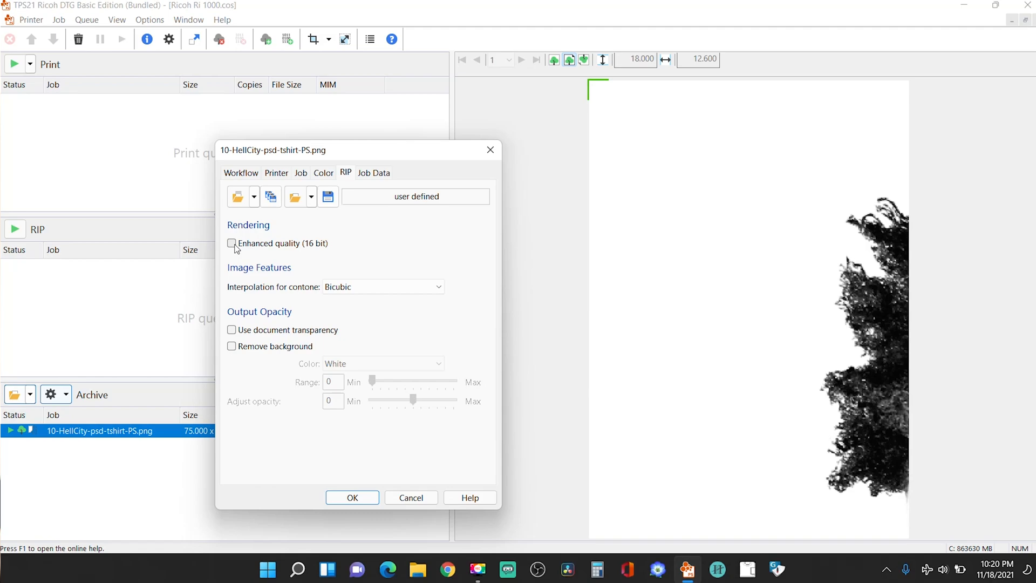
- Tick Enhanced quality (16 bit) in the RIP settings
left_click(231, 243)
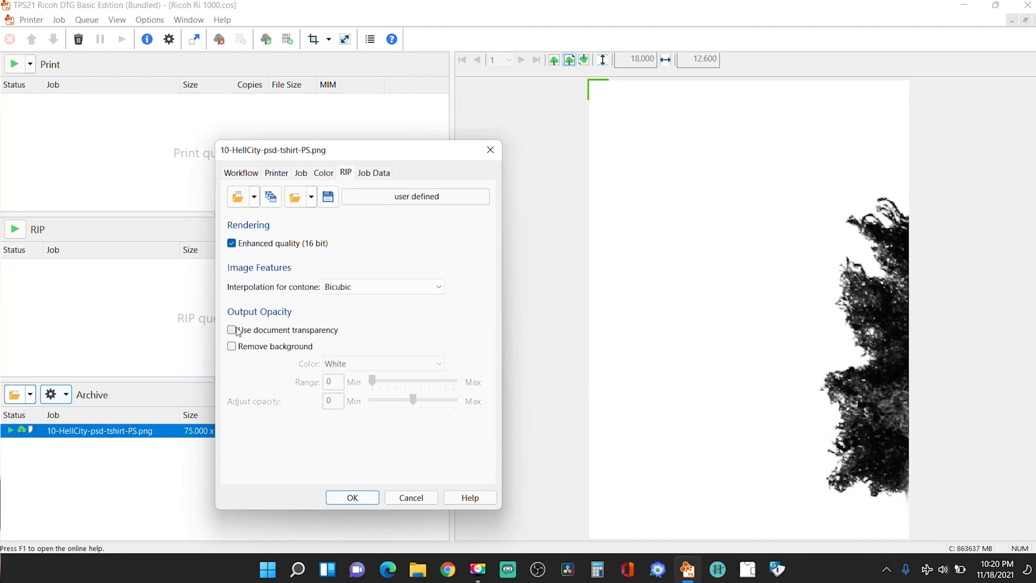